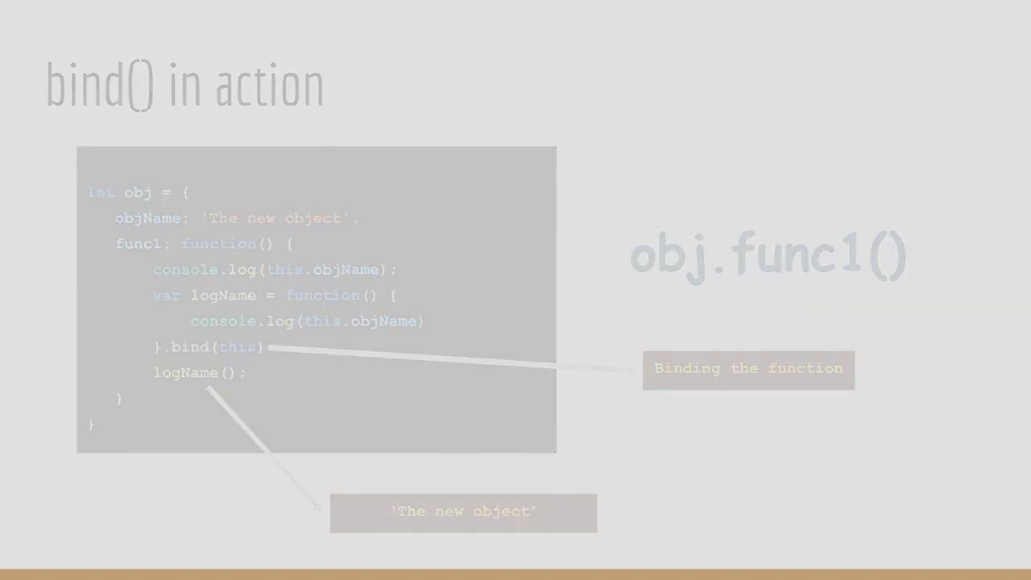
key(Right)
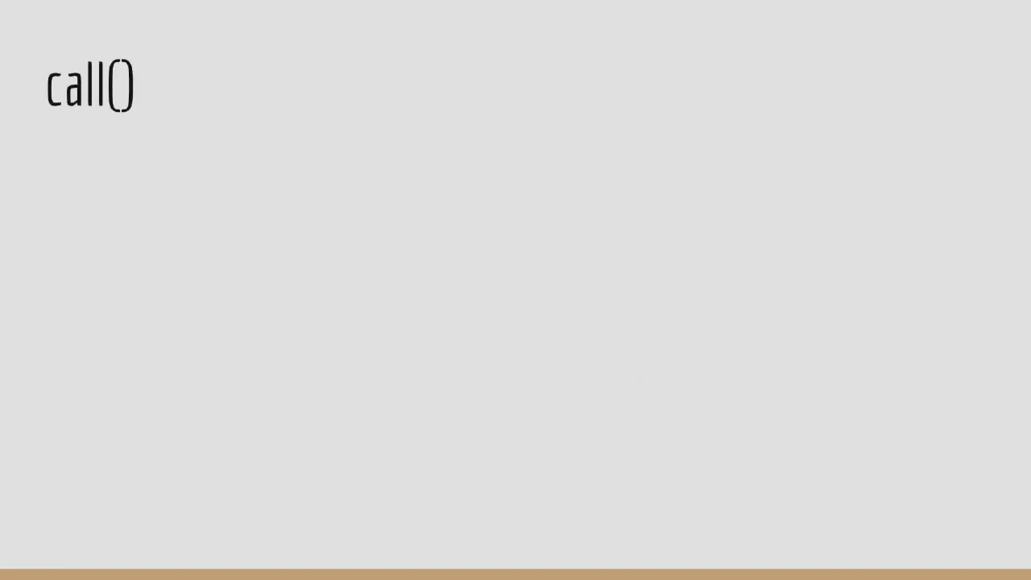